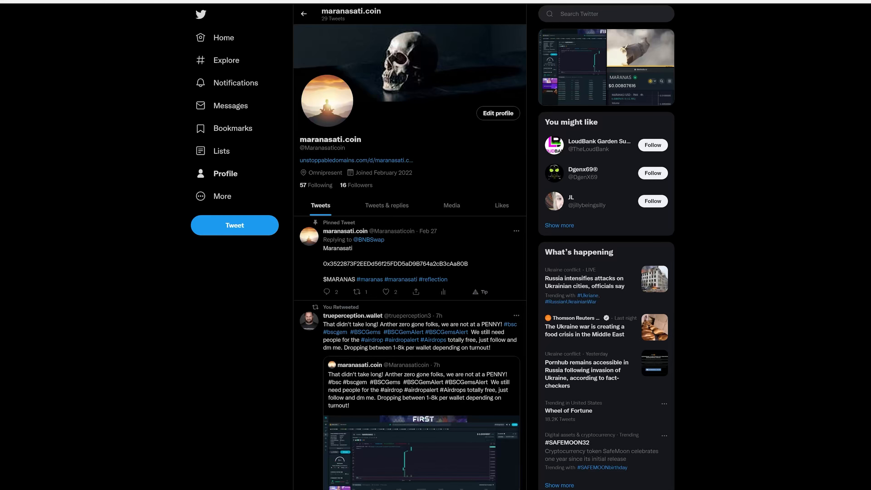
{"action": "mouse_move", "coordinate": [629, 283]}
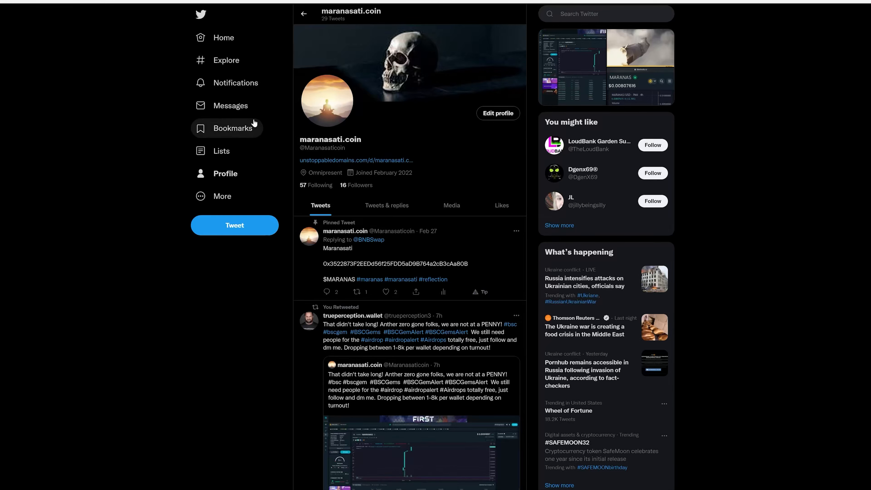
{"action": "mouse_move", "coordinate": [149, 201]}
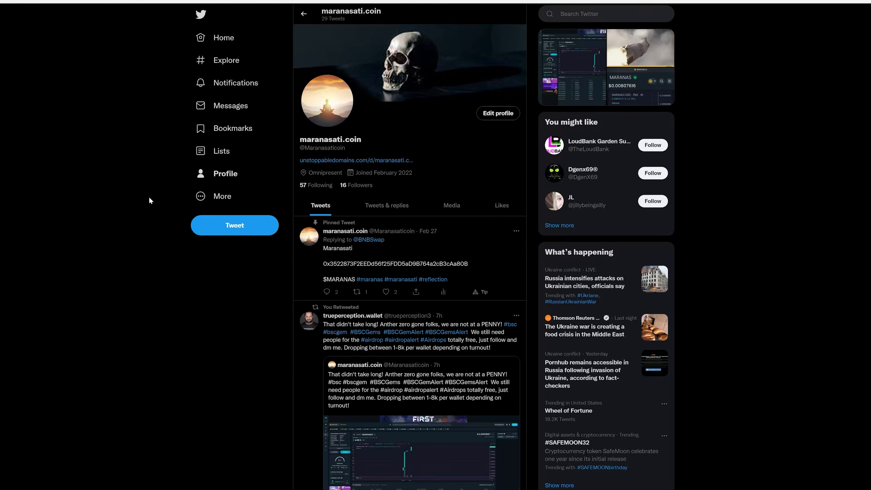
{"action": "mouse_move", "coordinate": [160, 197]}
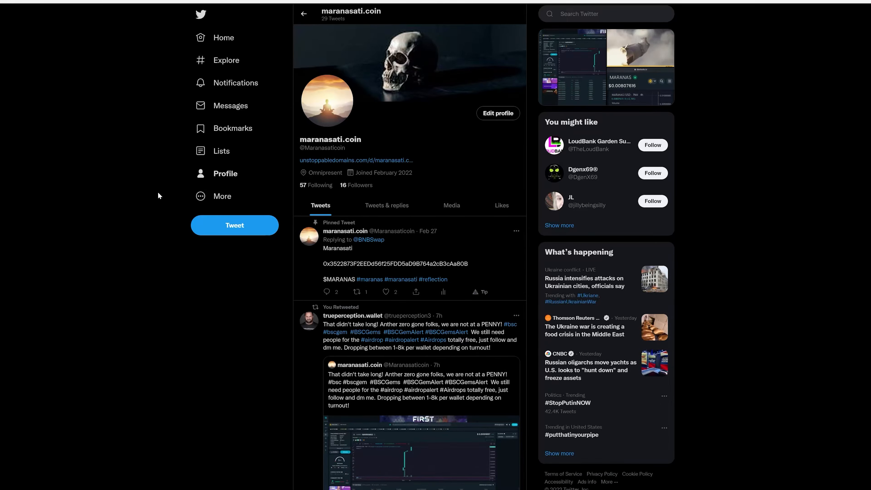
{"action": "mouse_move", "coordinate": [225, 173]}
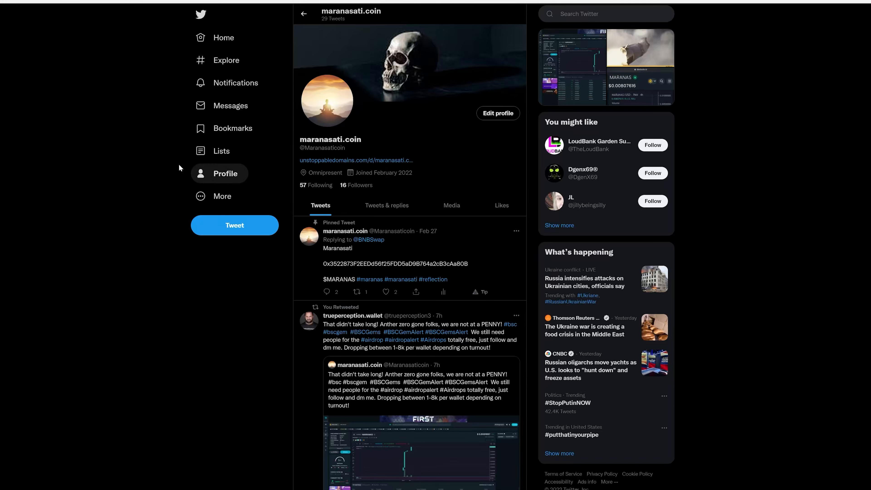
{"action": "mouse_move", "coordinate": [84, 225]}
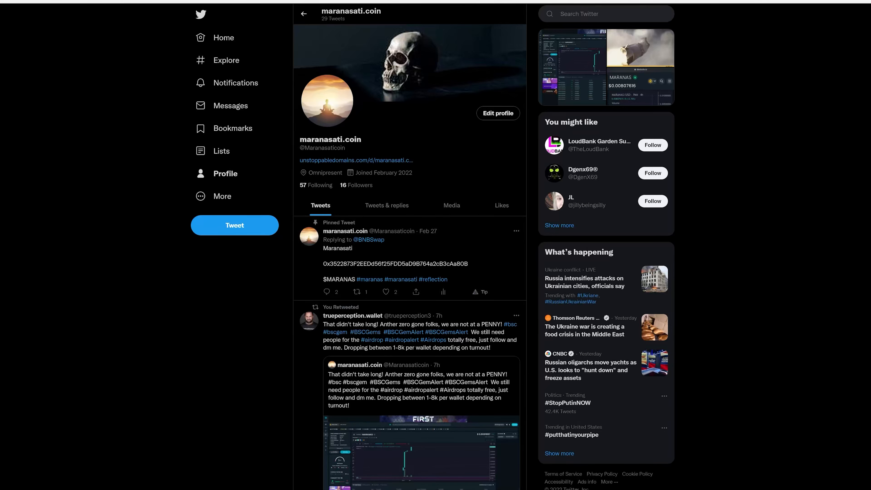
{"action": "mouse_move", "coordinate": [493, 148]}
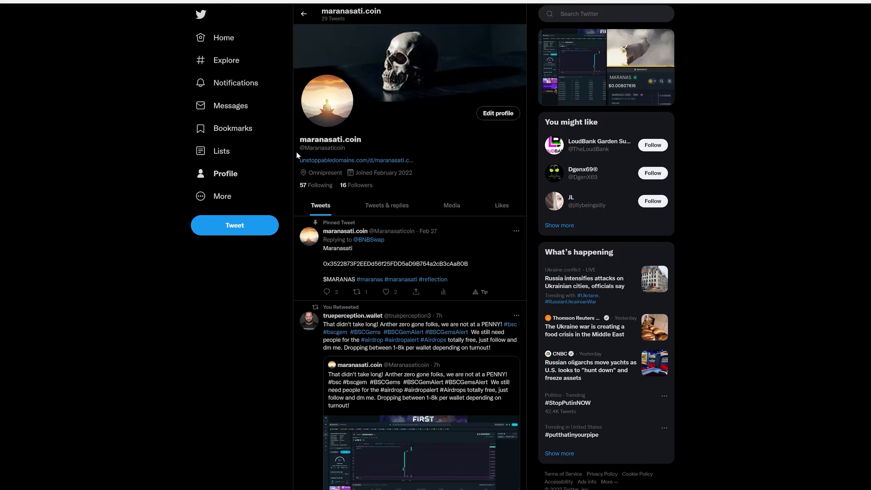
{"action": "mouse_move", "coordinate": [281, 154]}
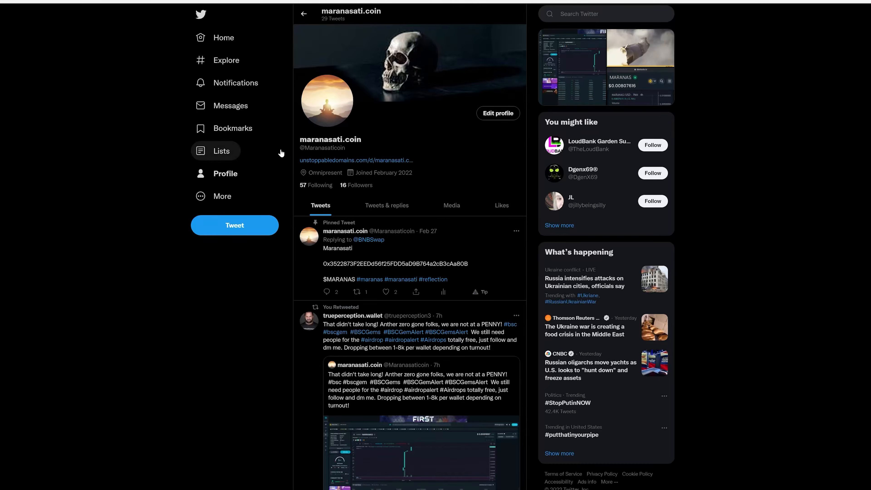
{"action": "mouse_move", "coordinate": [227, 129]}
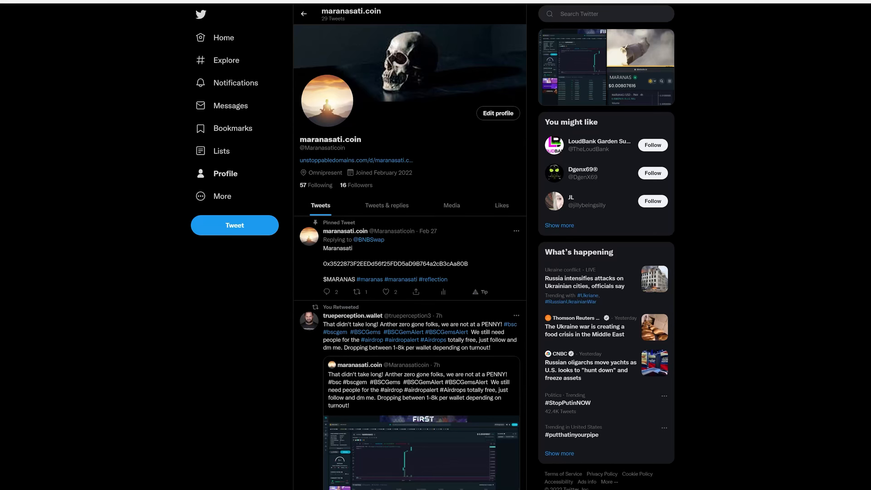
{"action": "mouse_move", "coordinate": [438, 138]}
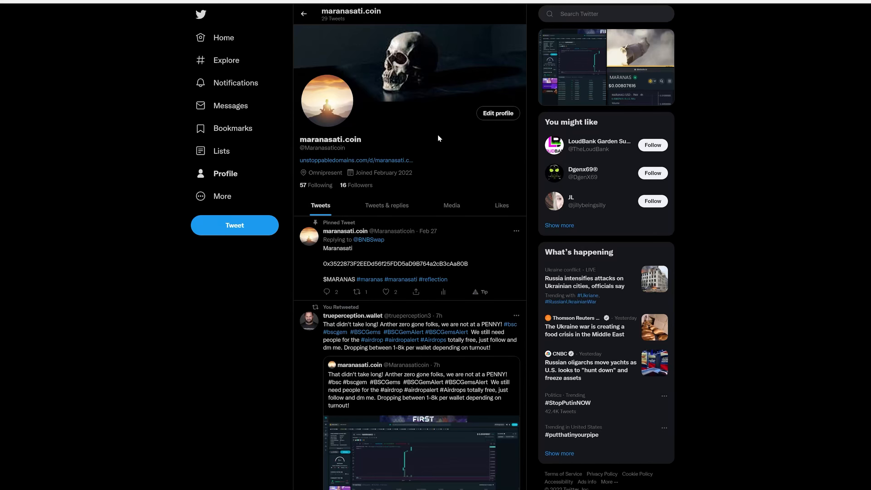
{"action": "mouse_move", "coordinate": [386, 139]}
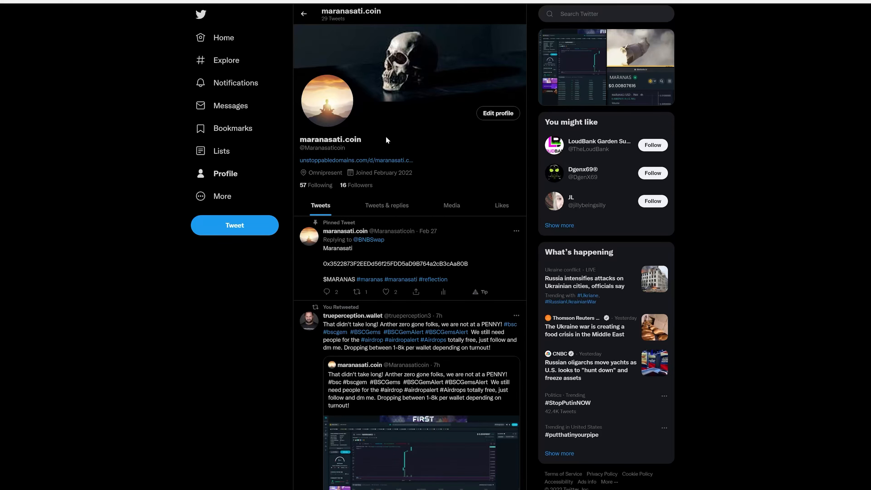
- Search the App Store for 'trust wallet' and launch the Trust crypto wallet app
{"action": "key", "text": "alt+tab"}
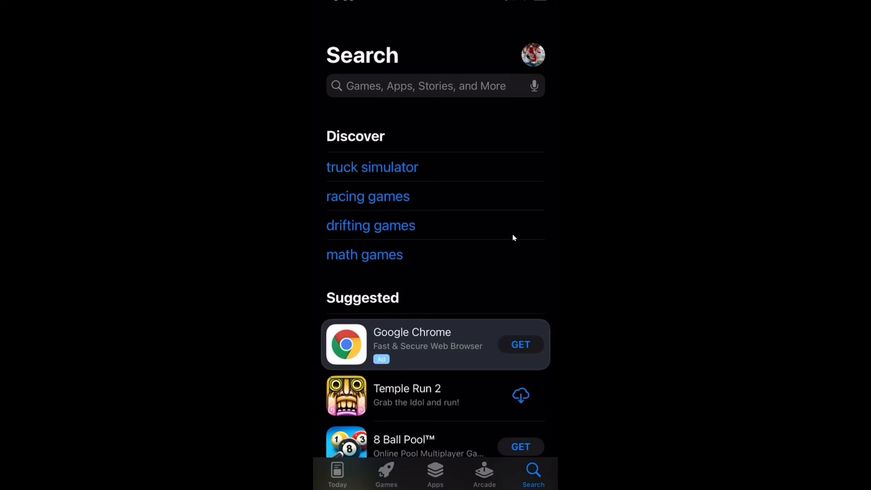
{"action": "mouse_move", "coordinate": [3, 454]}
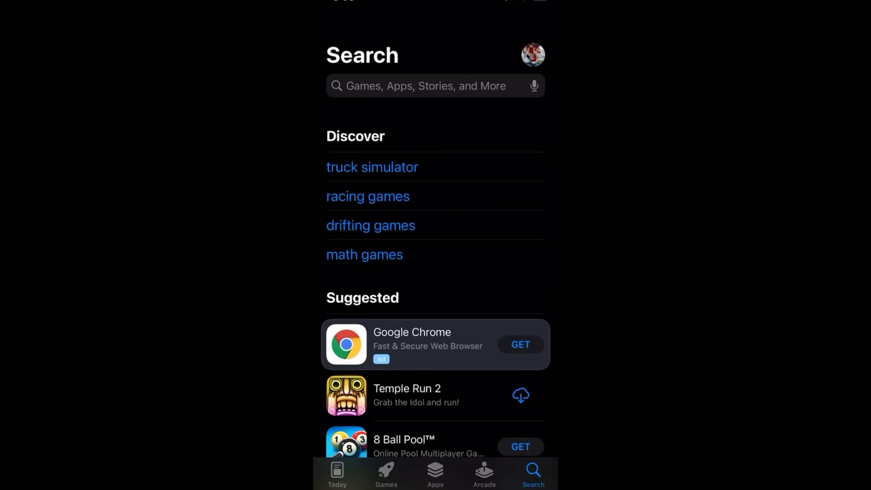
{"action": "left_click", "coordinate": [422, 86]}
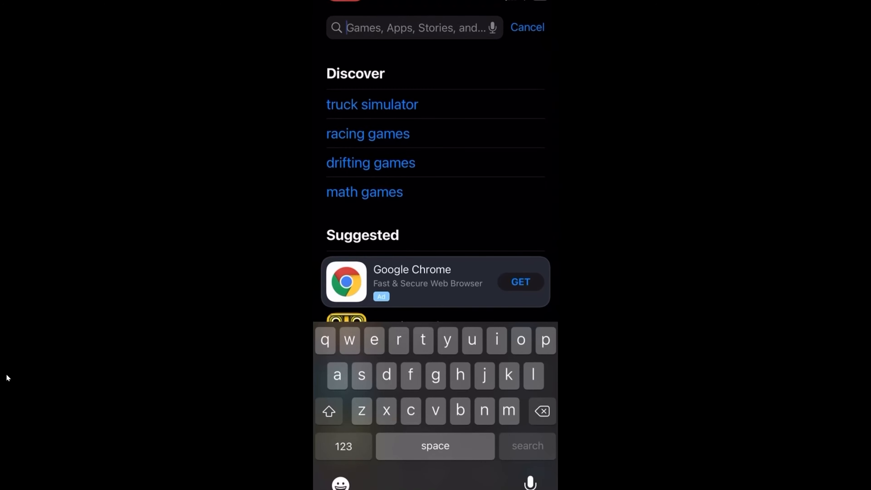
{"action": "type", "text": "trust"}
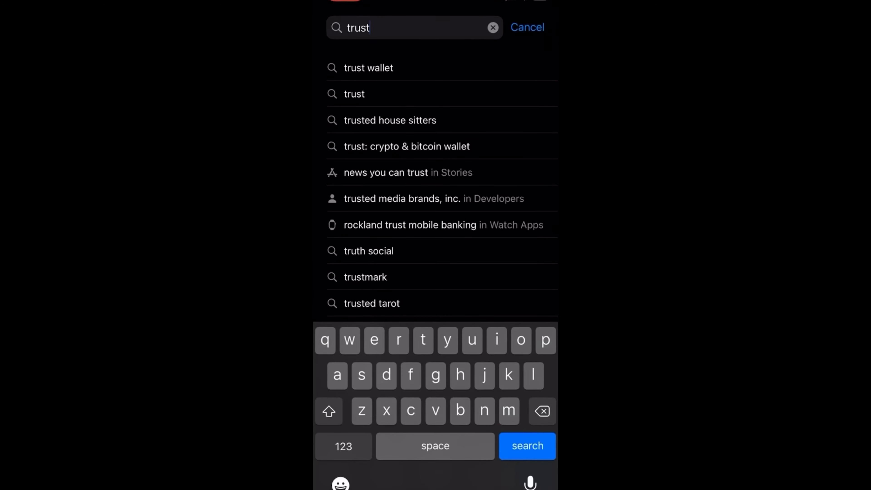
{"action": "left_click", "coordinate": [369, 67]}
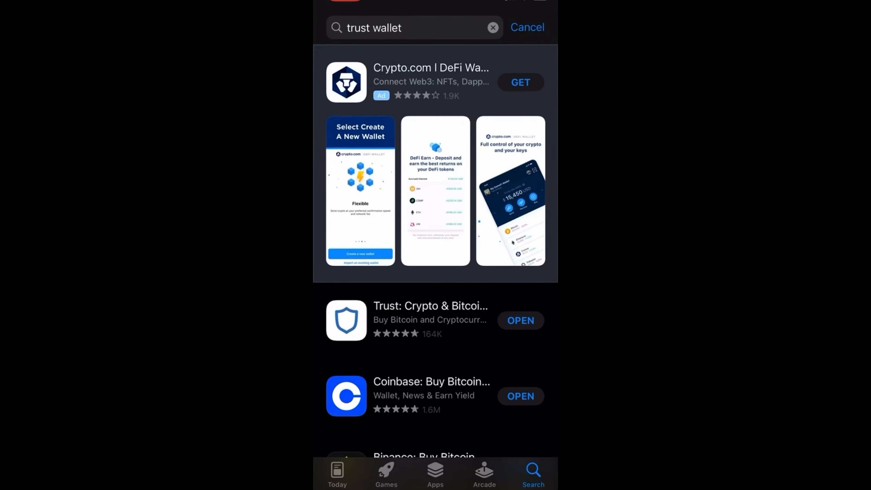
{"action": "left_click", "coordinate": [520, 321]}
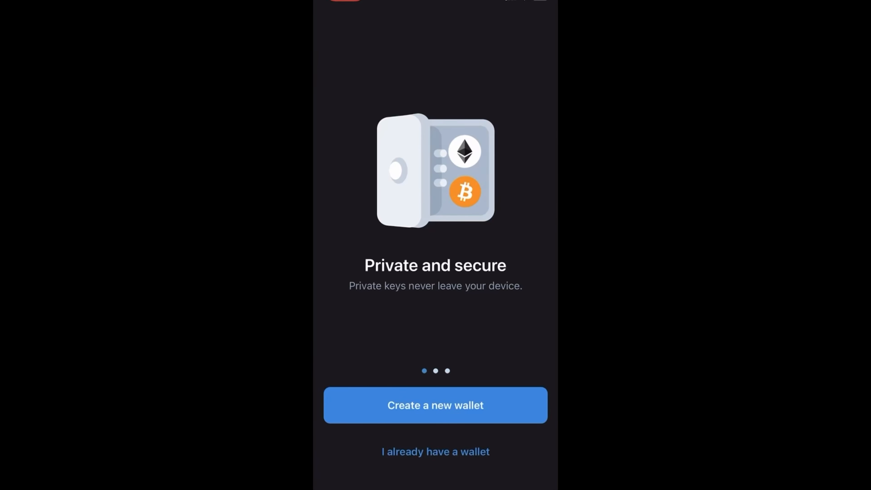
- Create a new wallet, accept the terms and backup warnings, and reveal the secret phrase
{"action": "left_click", "coordinate": [435, 406]}
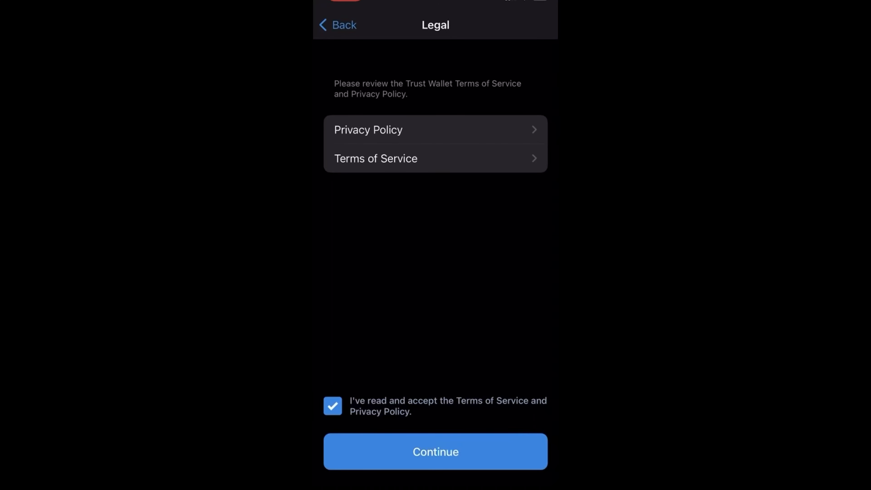
{"action": "left_click", "coordinate": [435, 451]}
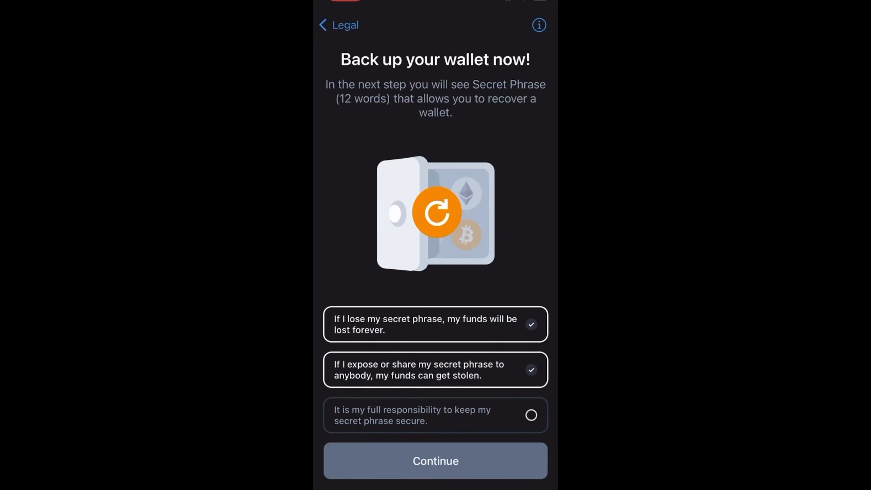
{"action": "left_click", "coordinate": [530, 416]}
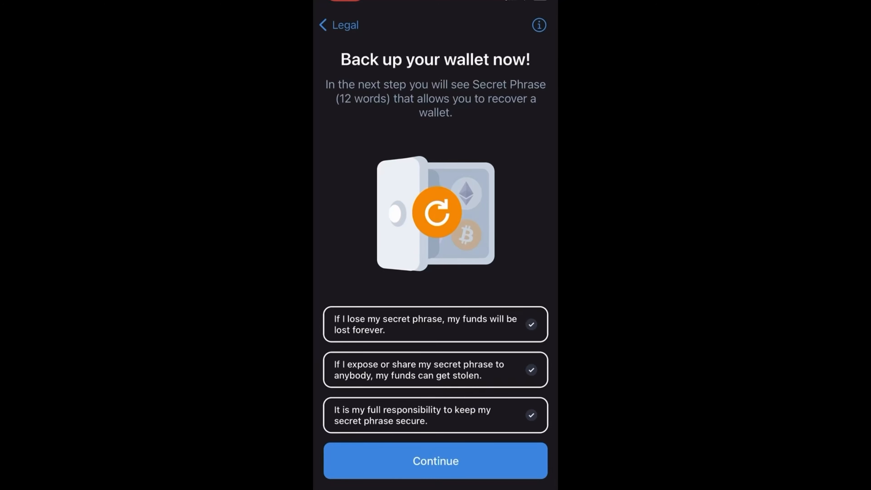
{"action": "left_click", "coordinate": [435, 461]}
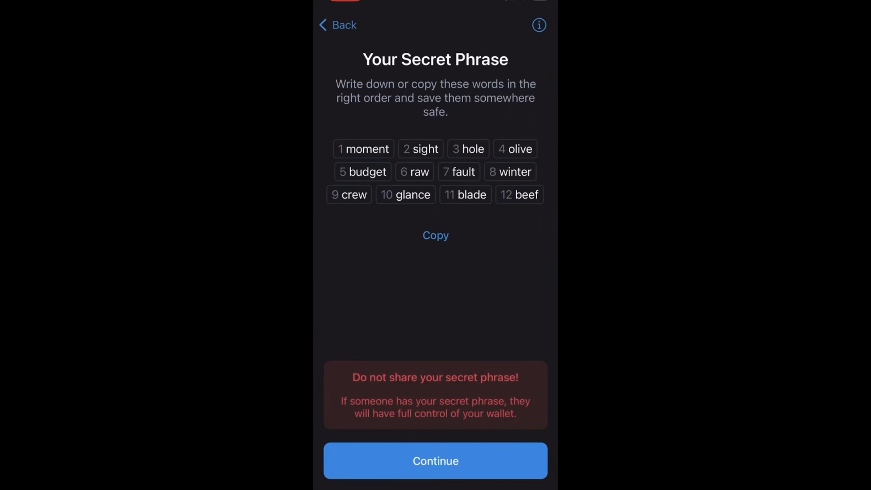
{"action": "left_click", "coordinate": [435, 461]}
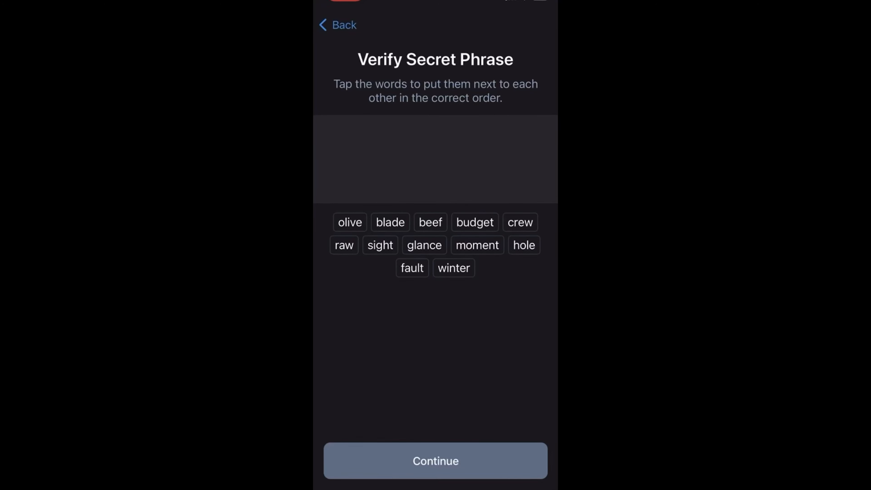
{"action": "left_click", "coordinate": [477, 246]}
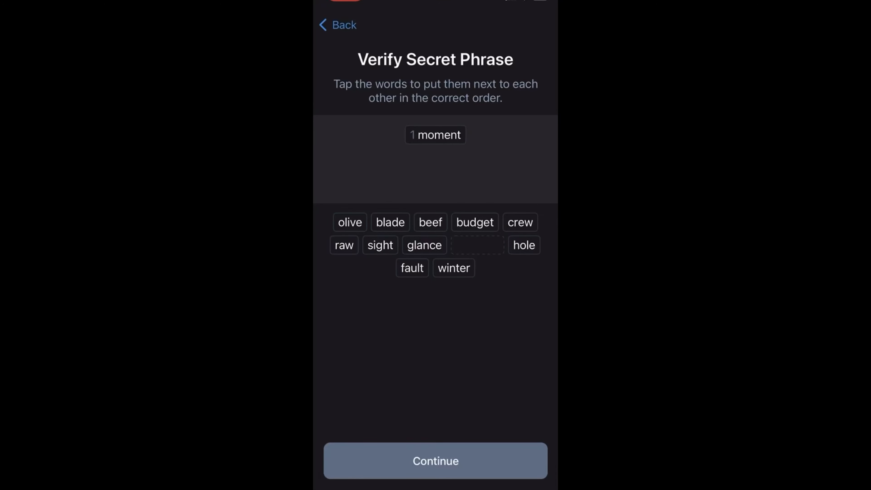
{"action": "left_click", "coordinate": [380, 245]}
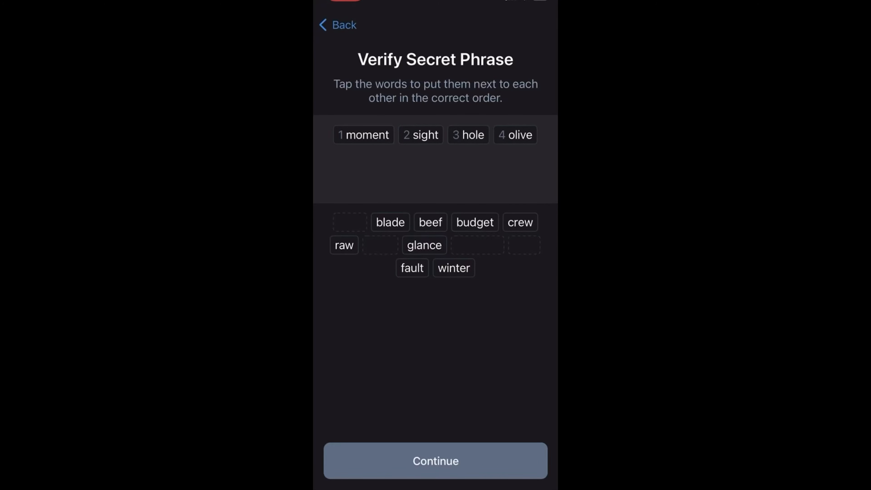
{"action": "left_click", "coordinate": [475, 222]}
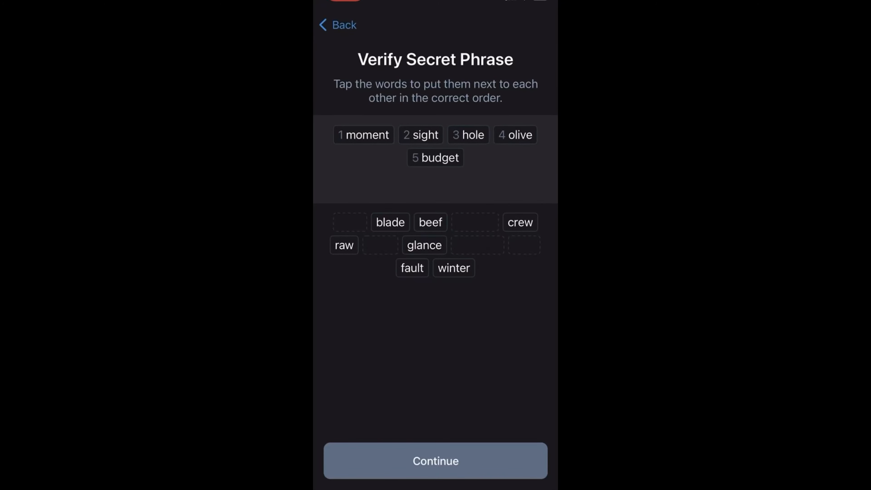
{"action": "left_click", "coordinate": [344, 245]}
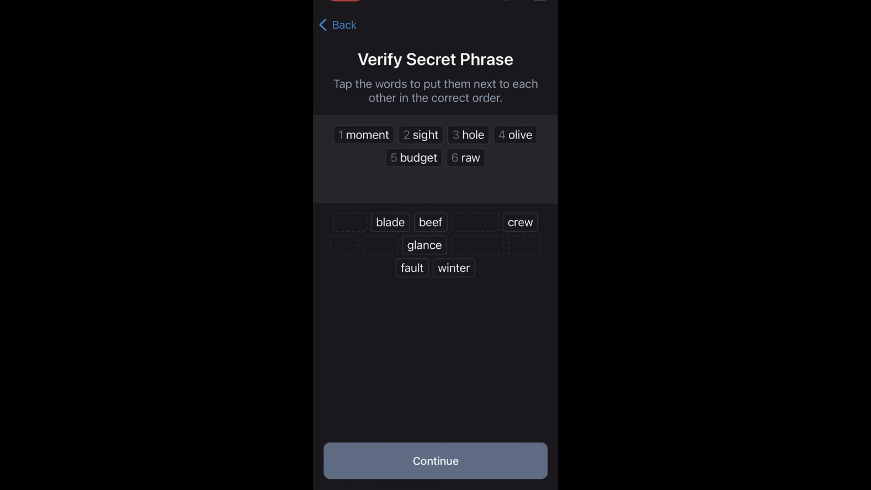
{"action": "left_click", "coordinate": [411, 267]}
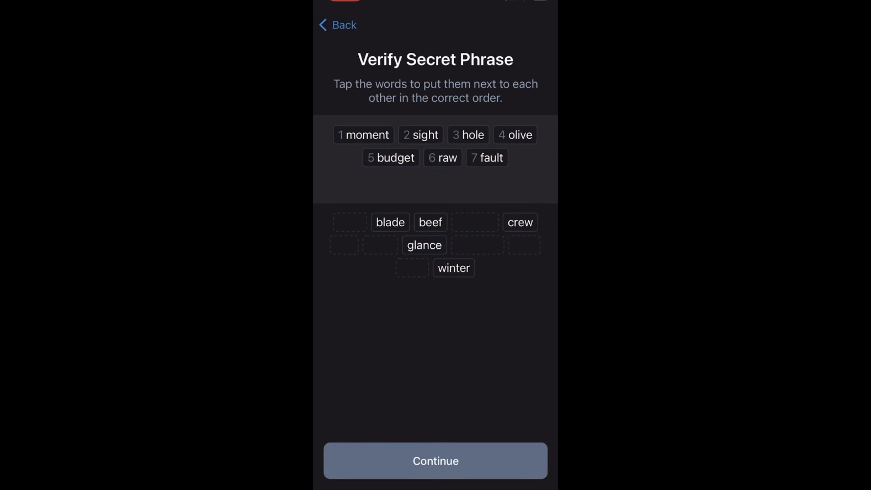
{"action": "left_click", "coordinate": [453, 268]}
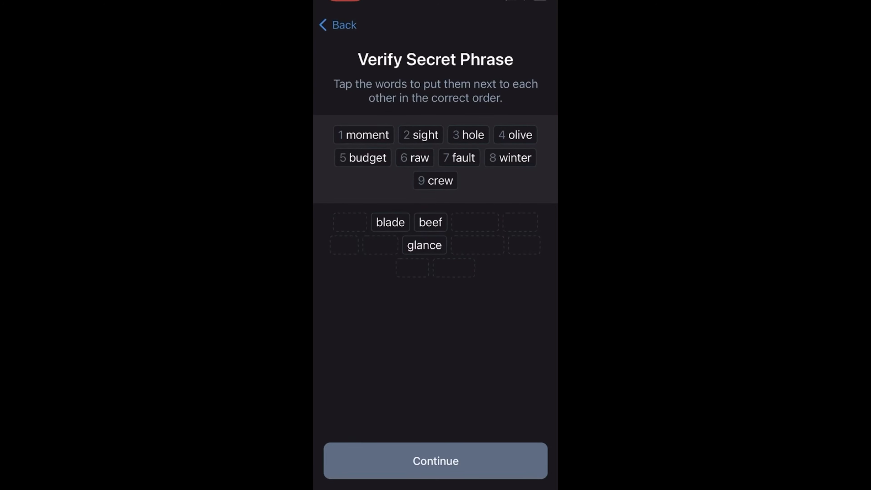
{"action": "left_click", "coordinate": [424, 245]}
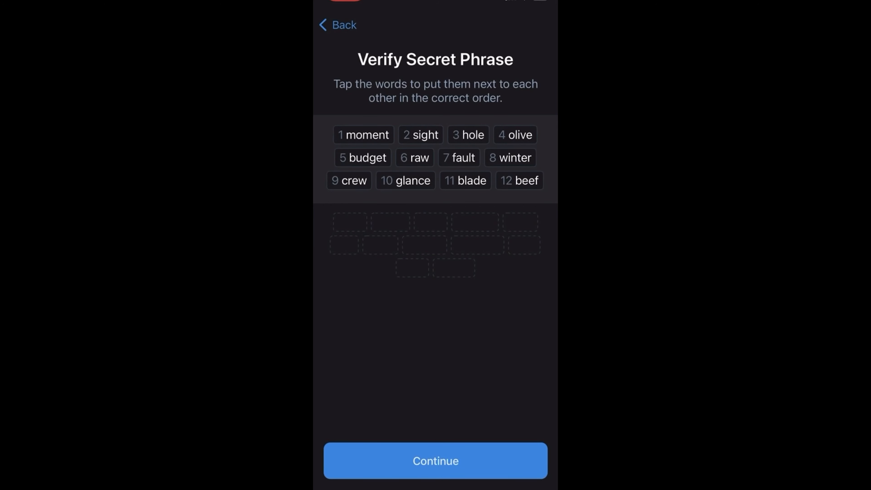
{"action": "left_click", "coordinate": [435, 460]}
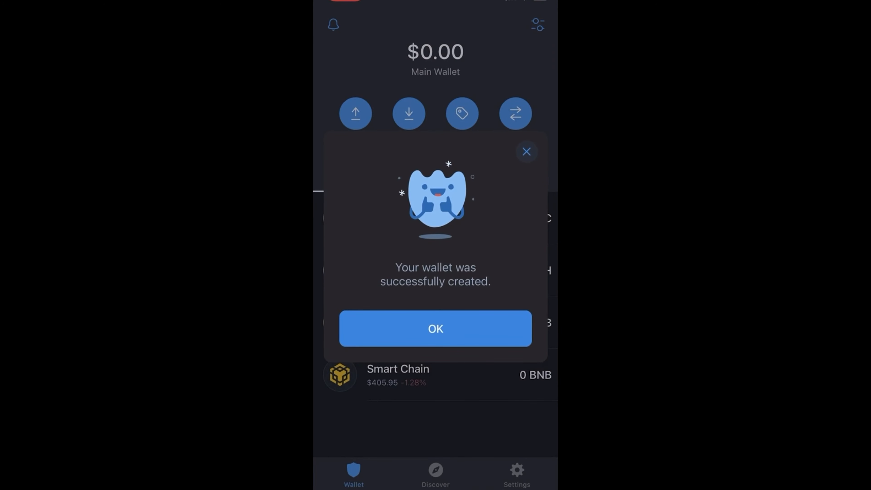
- Dismiss the success and push-notification prompts and bring up the token management list
{"action": "left_click", "coordinate": [435, 329]}
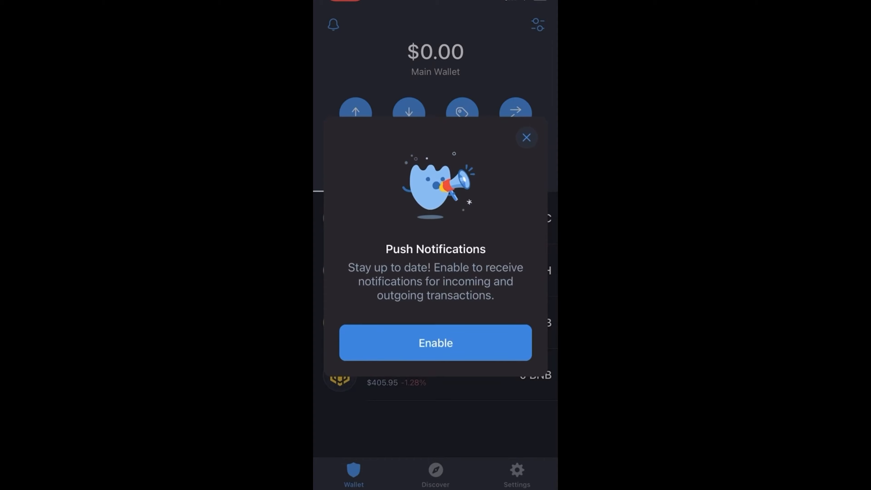
{"action": "left_click", "coordinate": [526, 137]}
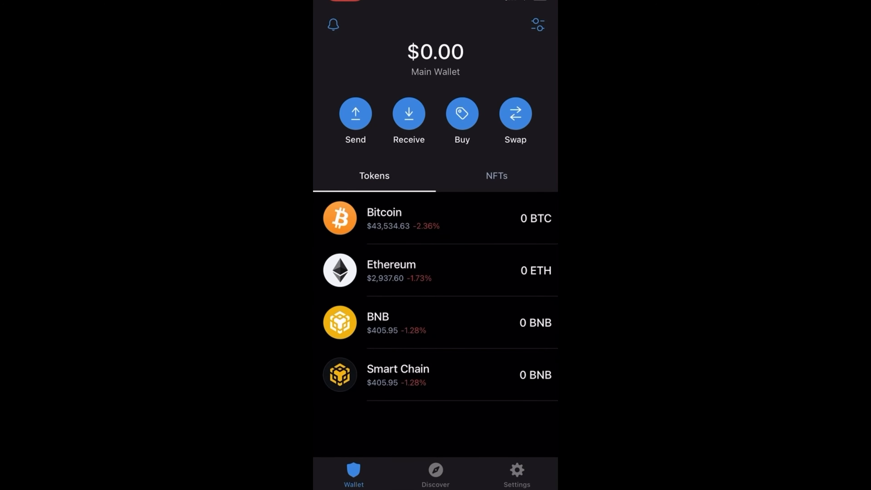
{"action": "left_click", "coordinate": [537, 25]}
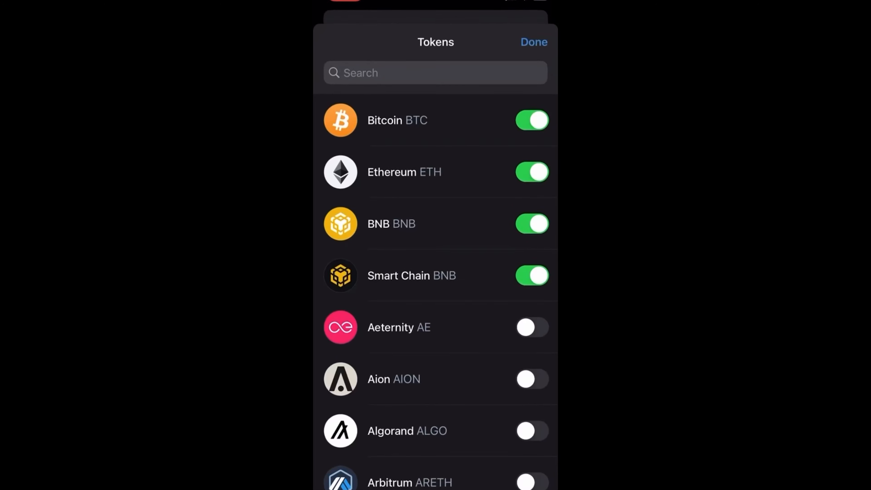
- Add custom token Maranasati (MARANAS) on Smart Chain from its contract address and save it
{"action": "left_click", "coordinate": [435, 72]}
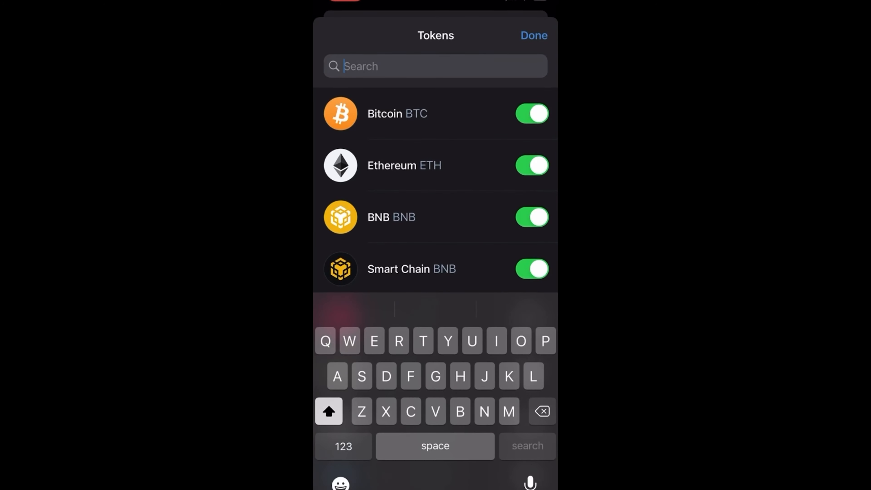
{"action": "type", "text": "Custom"}
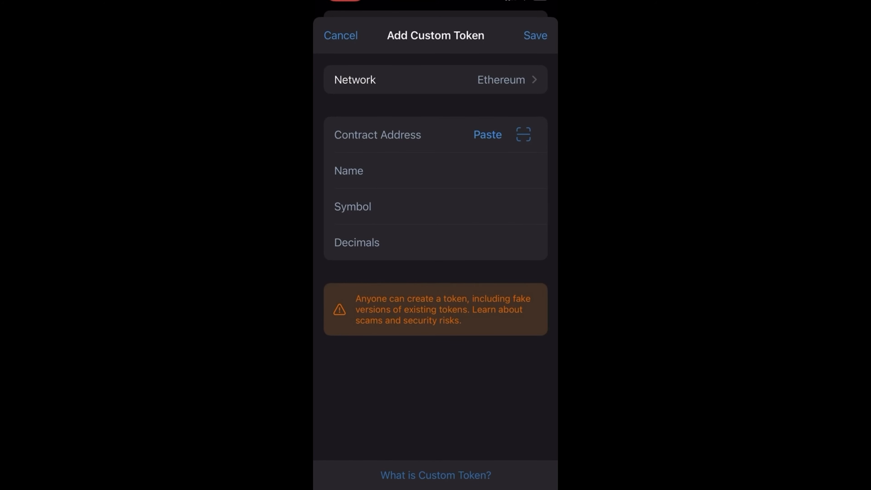
{"action": "left_click", "coordinate": [436, 80]}
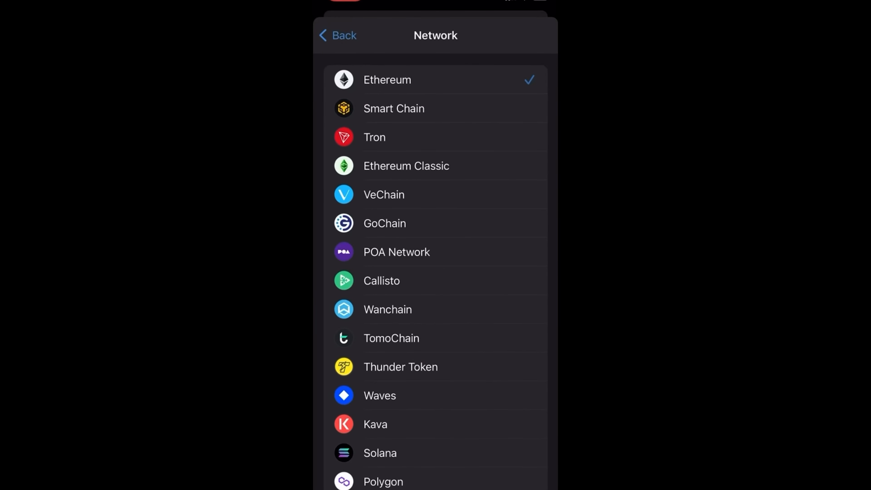
{"action": "left_click", "coordinate": [393, 108]}
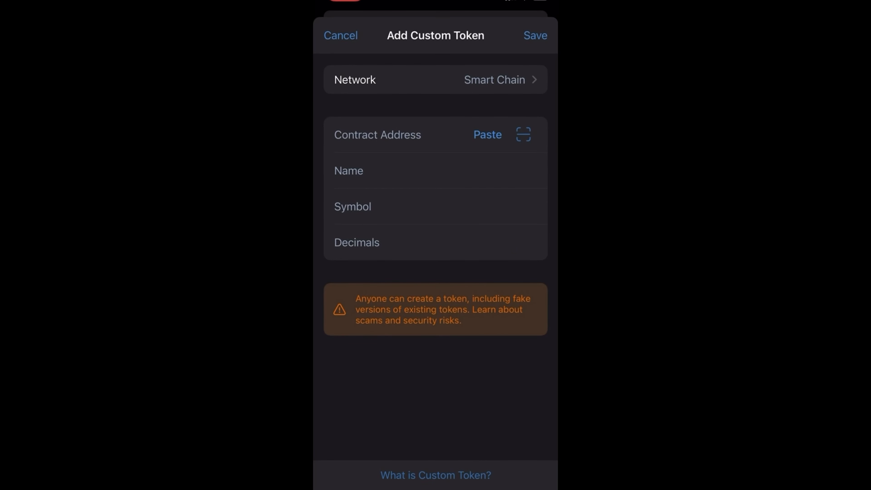
{"action": "left_click", "coordinate": [487, 134]}
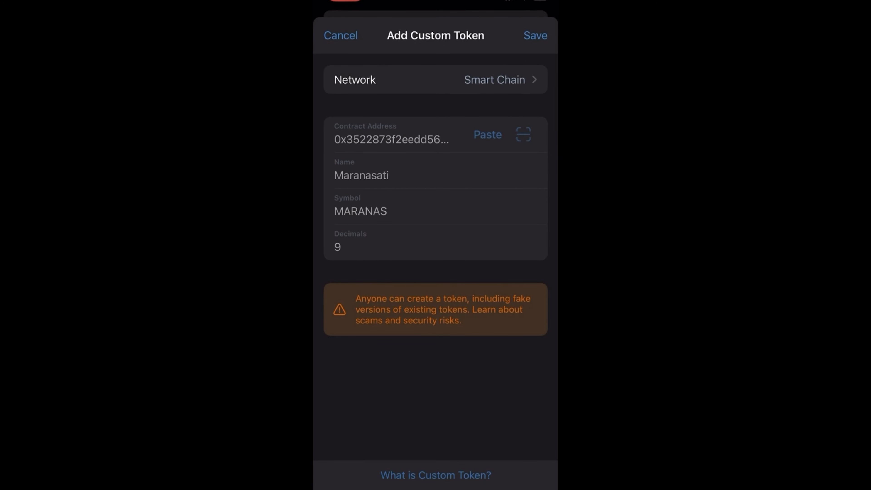
{"action": "left_click", "coordinate": [535, 35]}
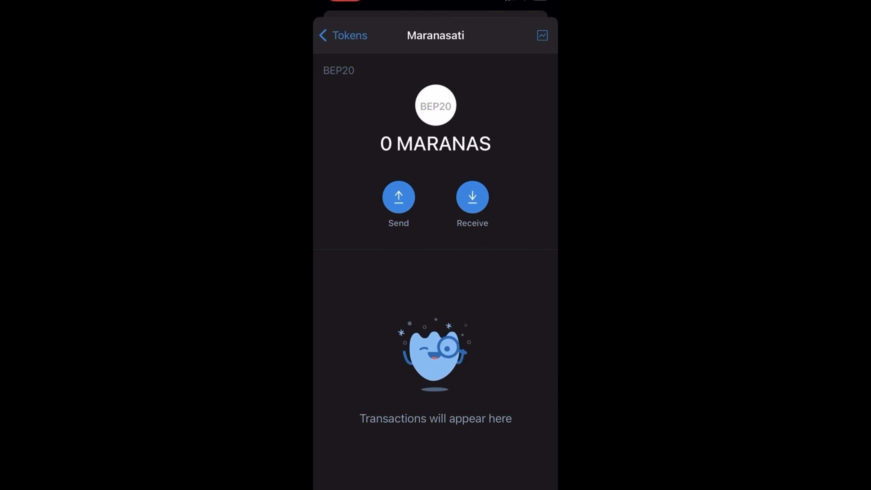
- Show the Receive MARANAS screen and copy the BEP20 receiving address
{"action": "left_click", "coordinate": [472, 196]}
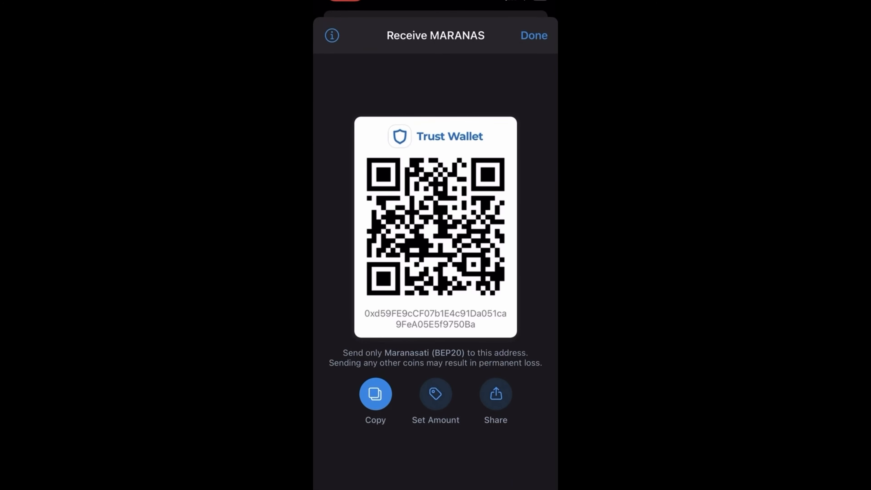
{"action": "left_click", "coordinate": [375, 394]}
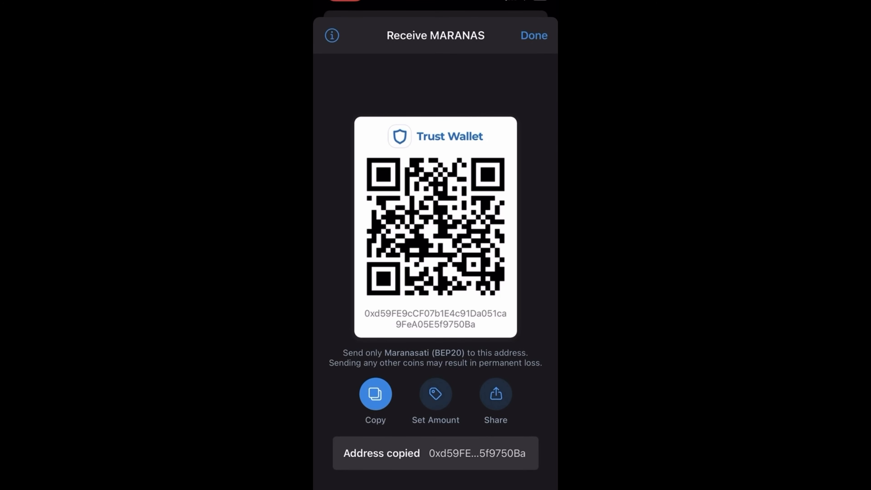